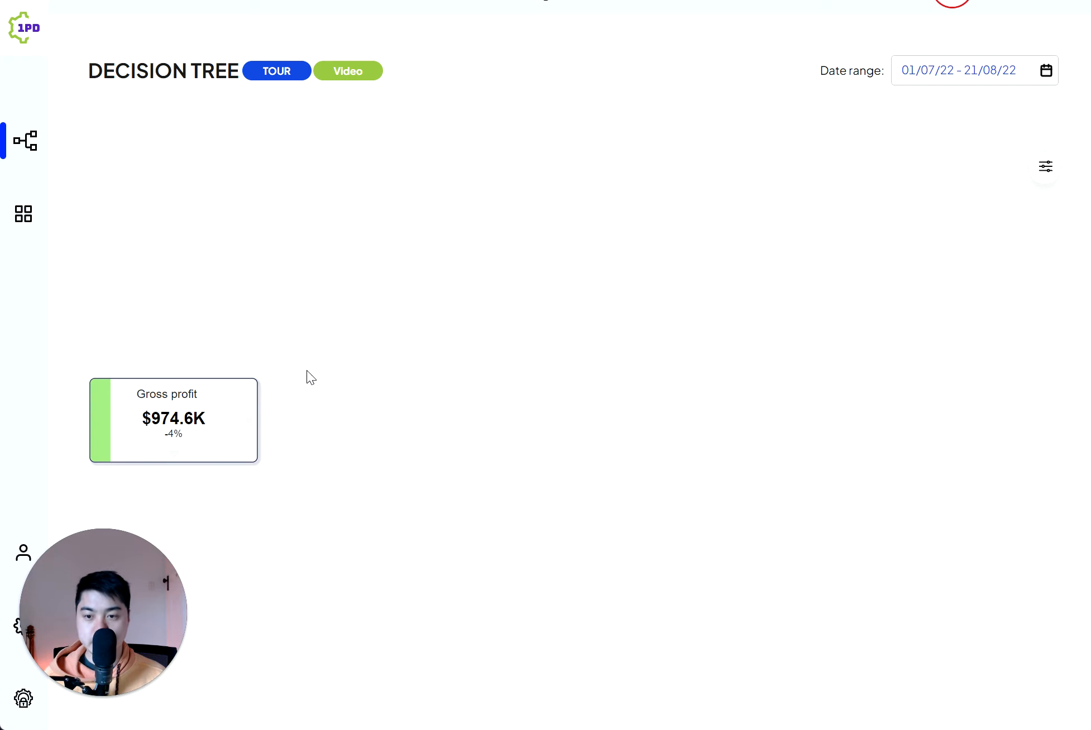
mouse_move(384, 216)
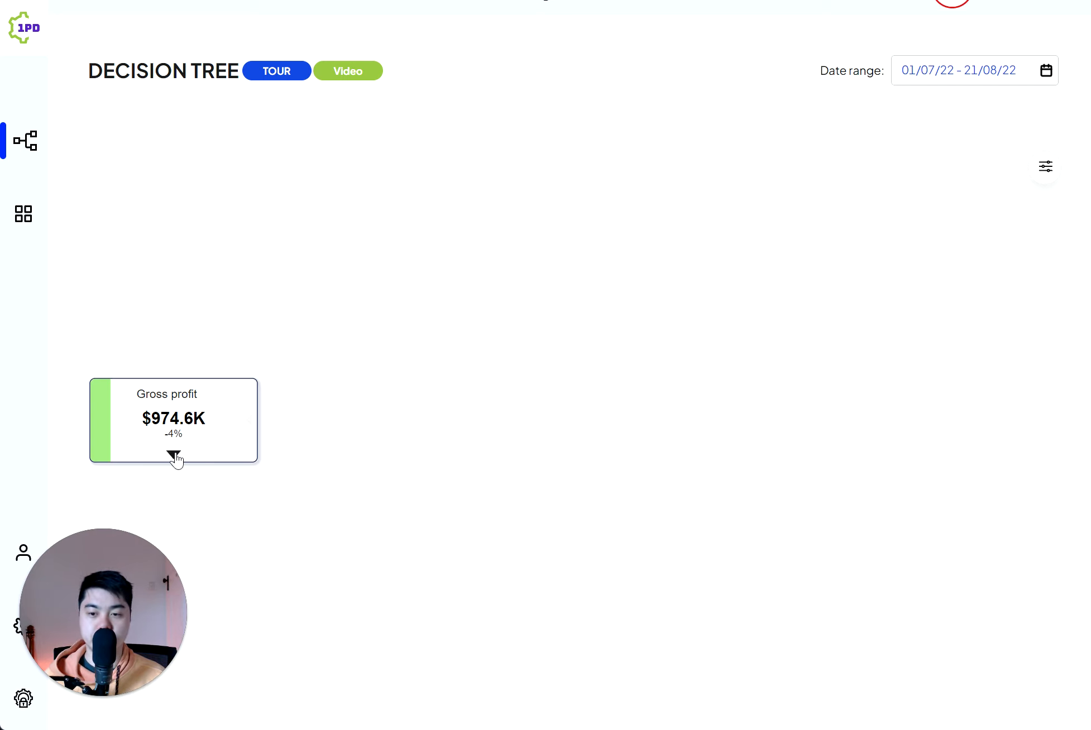
- Show the Gross profit trend, then expand it into its five contributing metric nodes
left_click(175, 456)
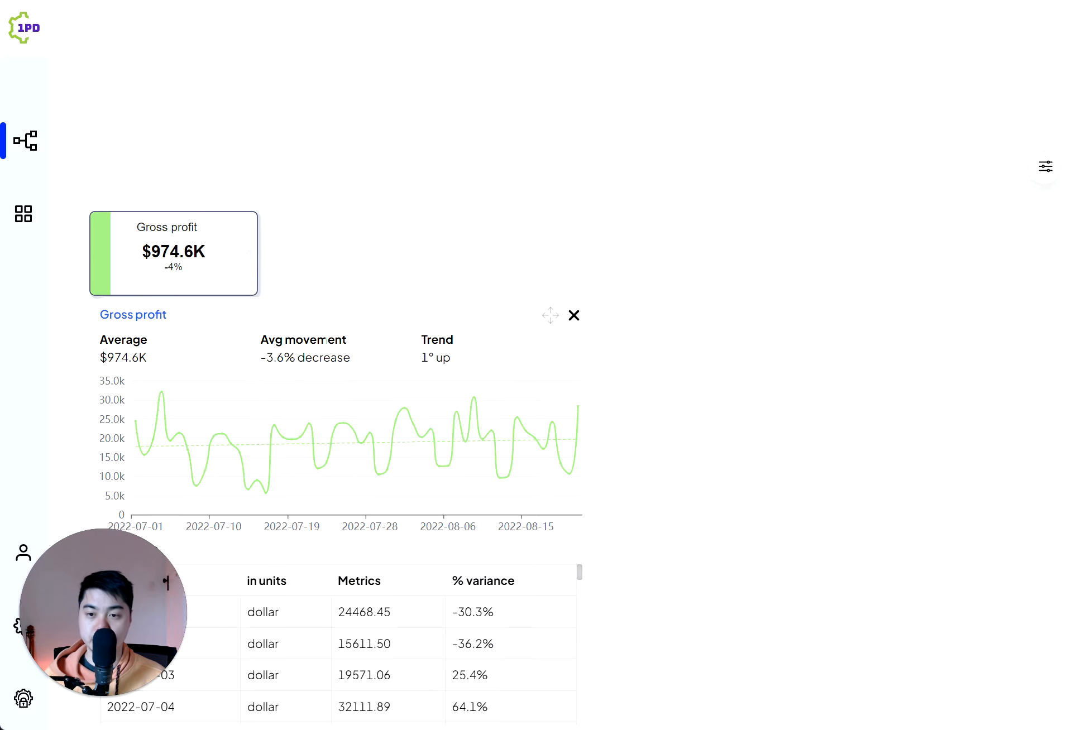
mouse_move(130, 304)
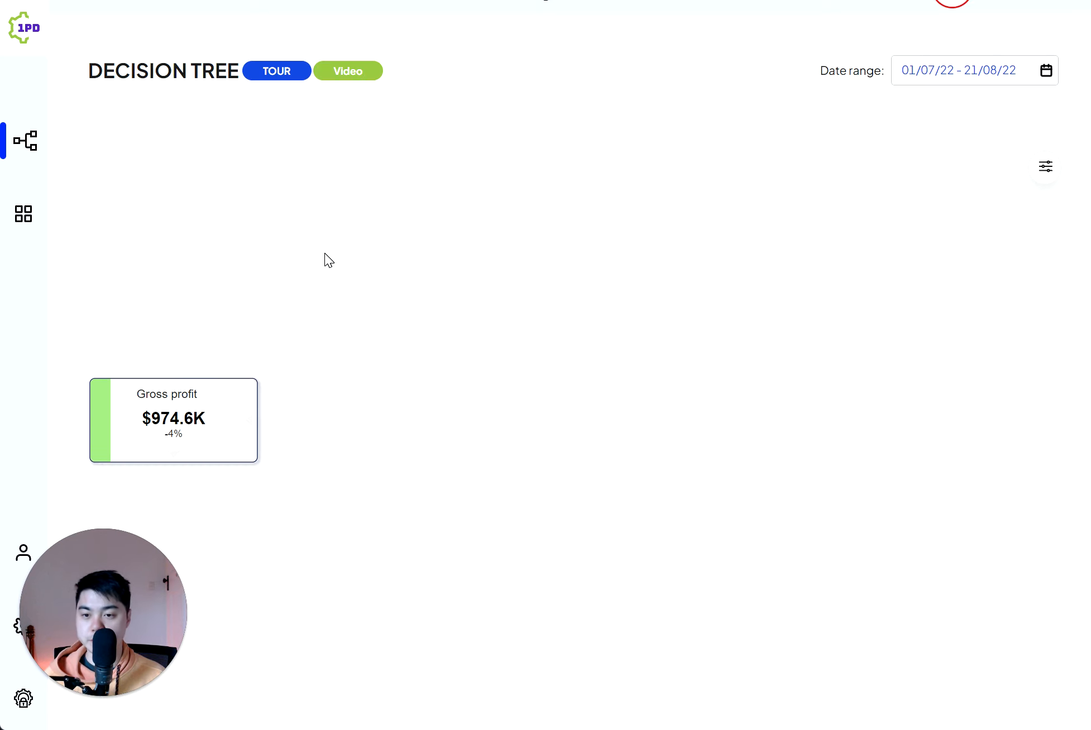
mouse_move(246, 362)
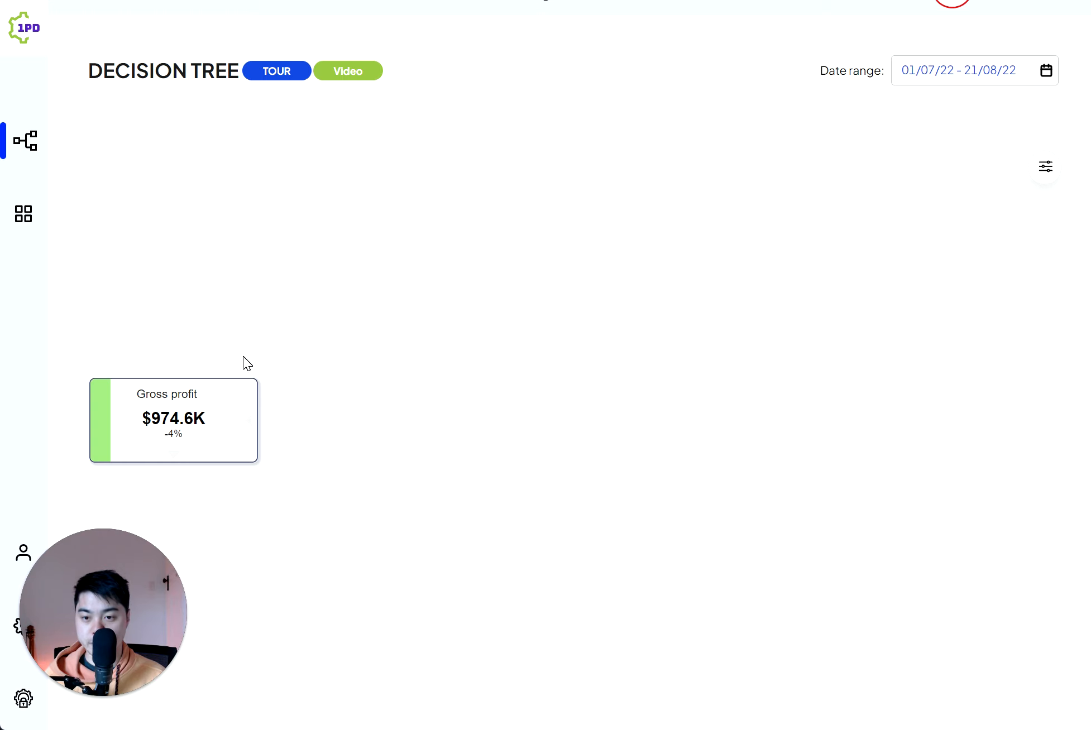
mouse_move(235, 434)
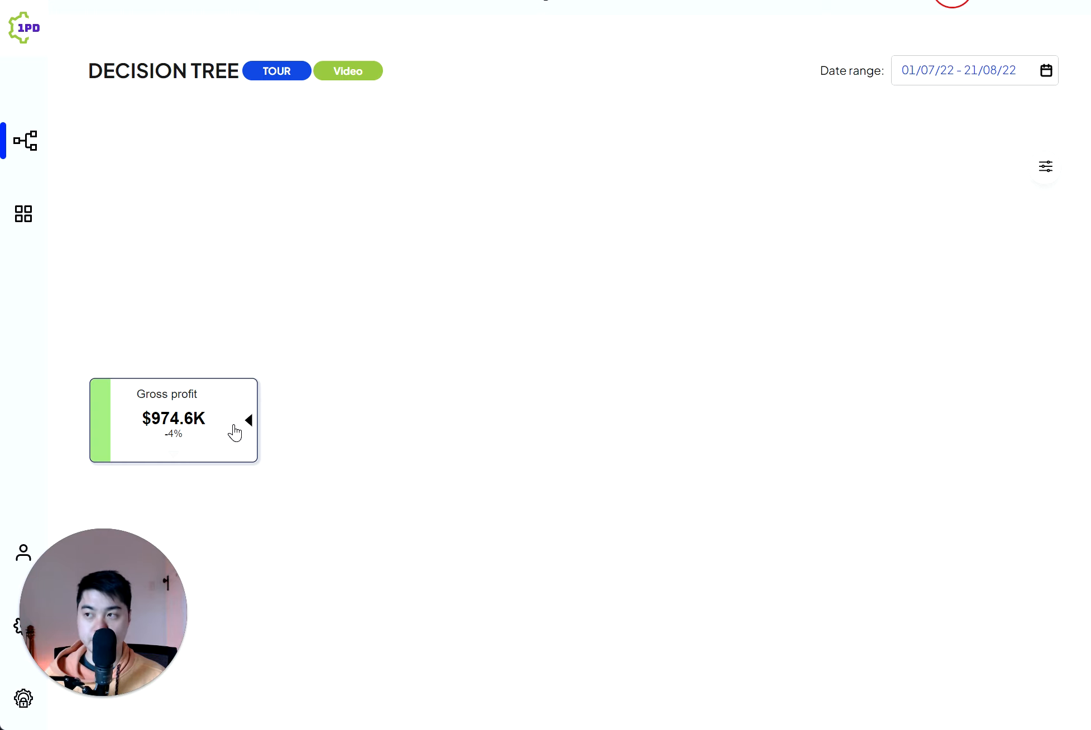
left_click(247, 418)
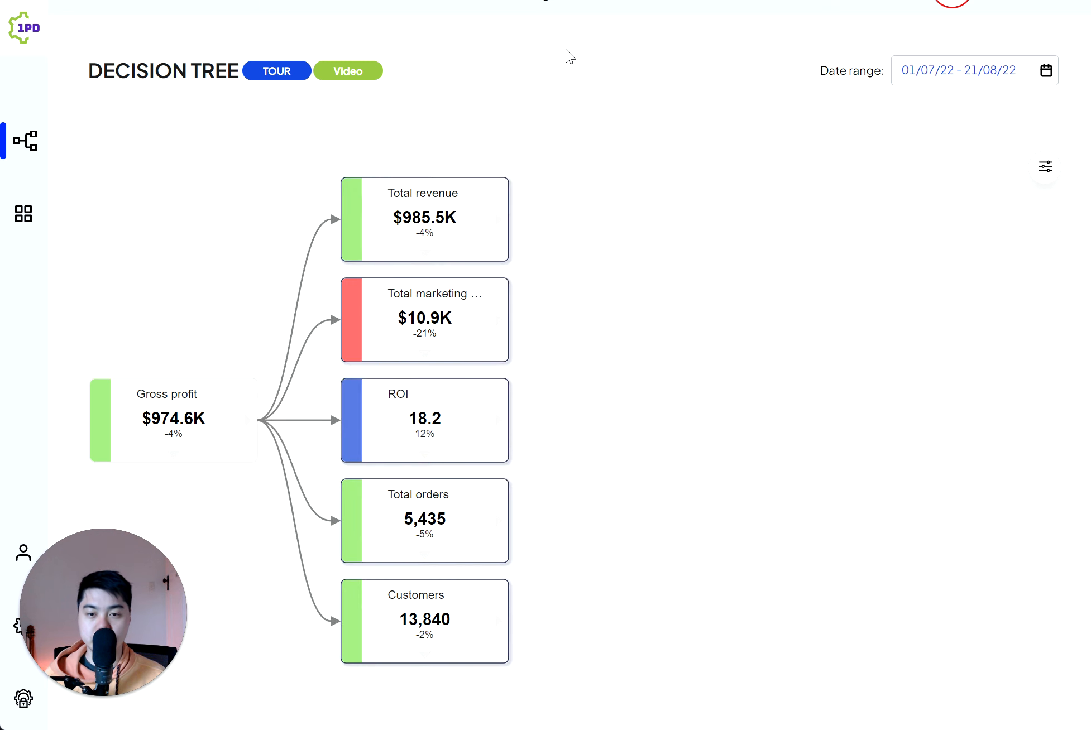
mouse_move(448, 348)
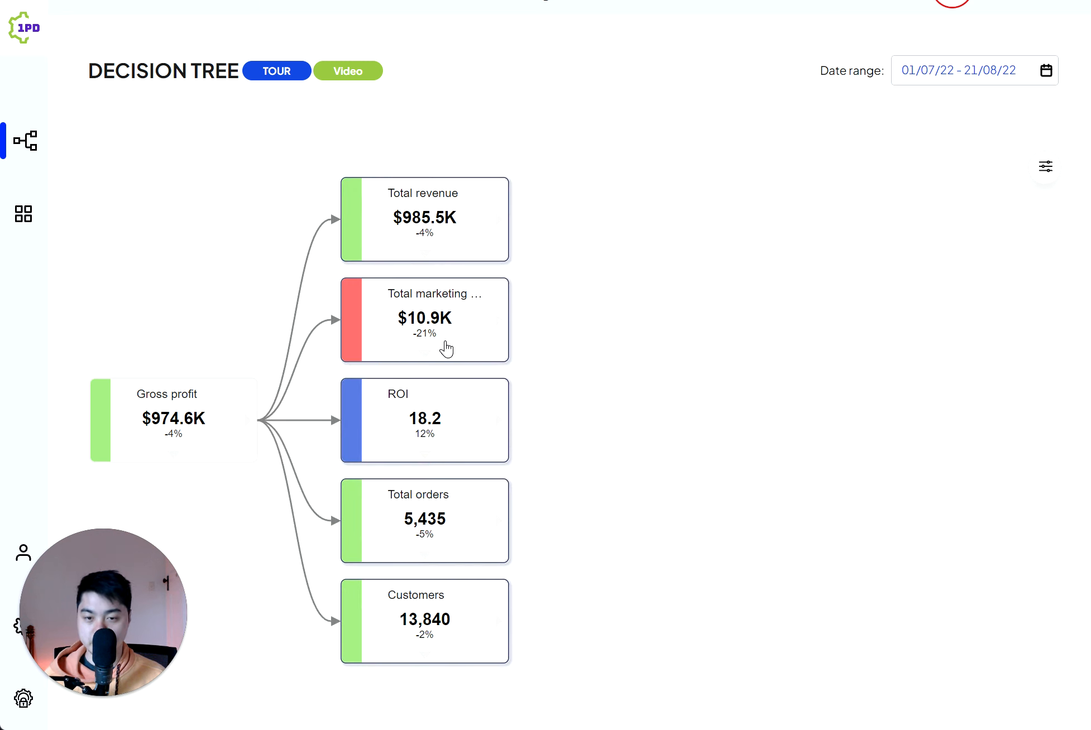
mouse_move(447, 545)
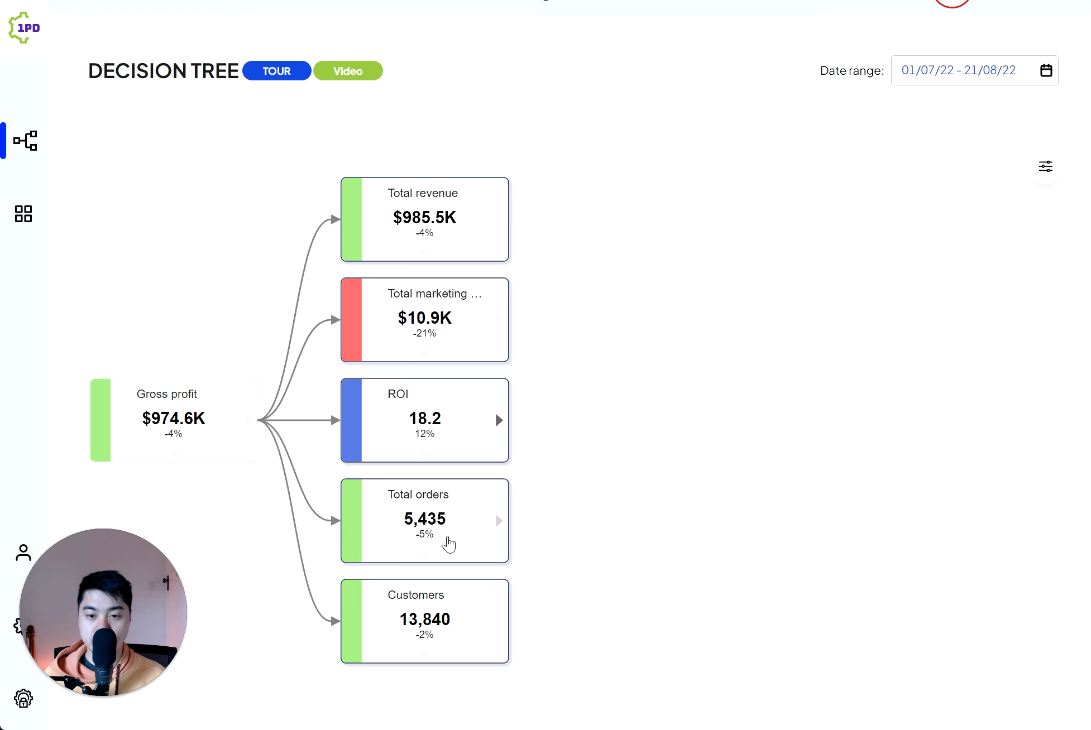
mouse_move(423, 630)
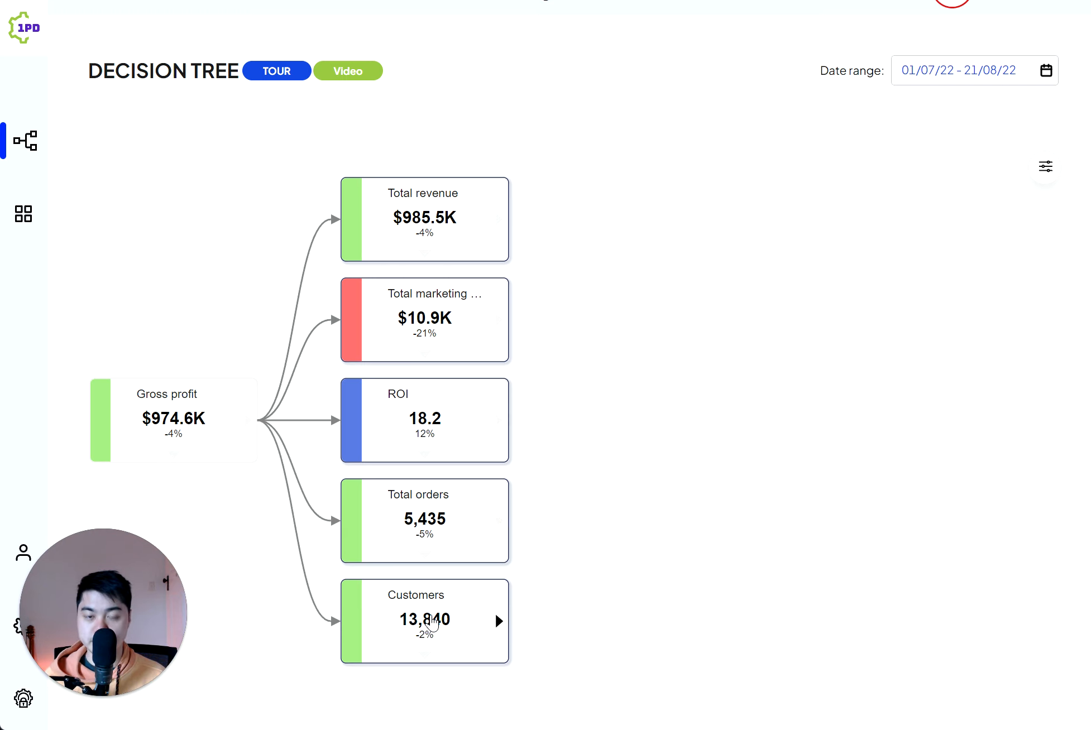
mouse_move(452, 215)
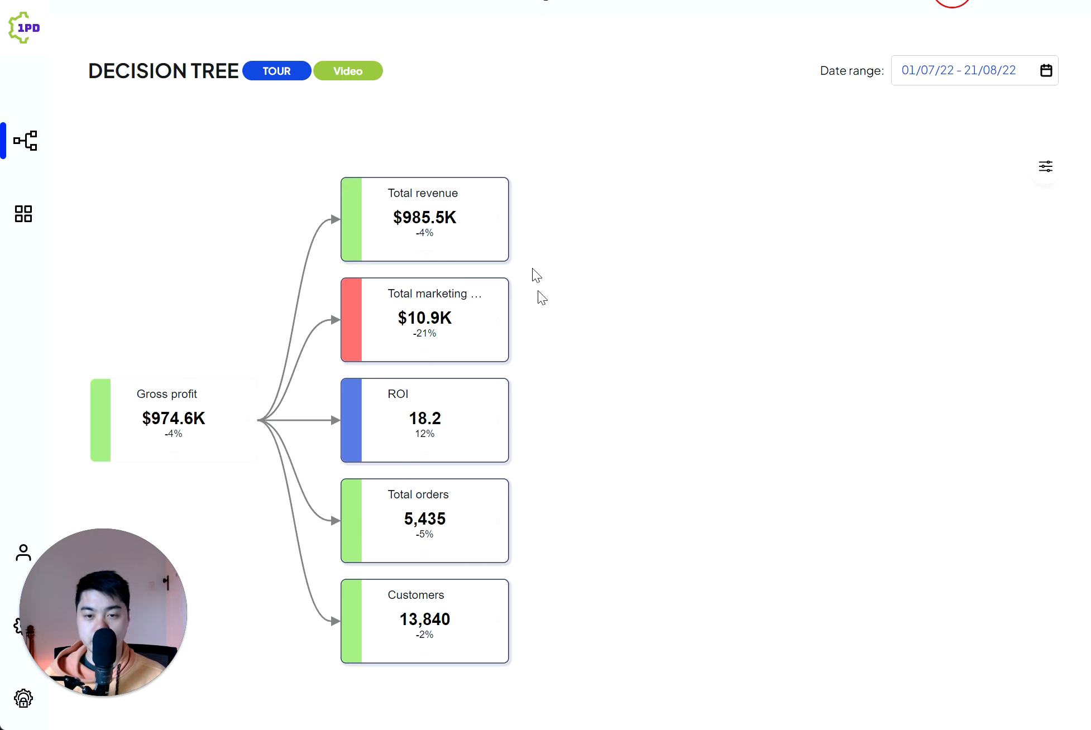
mouse_move(623, 261)
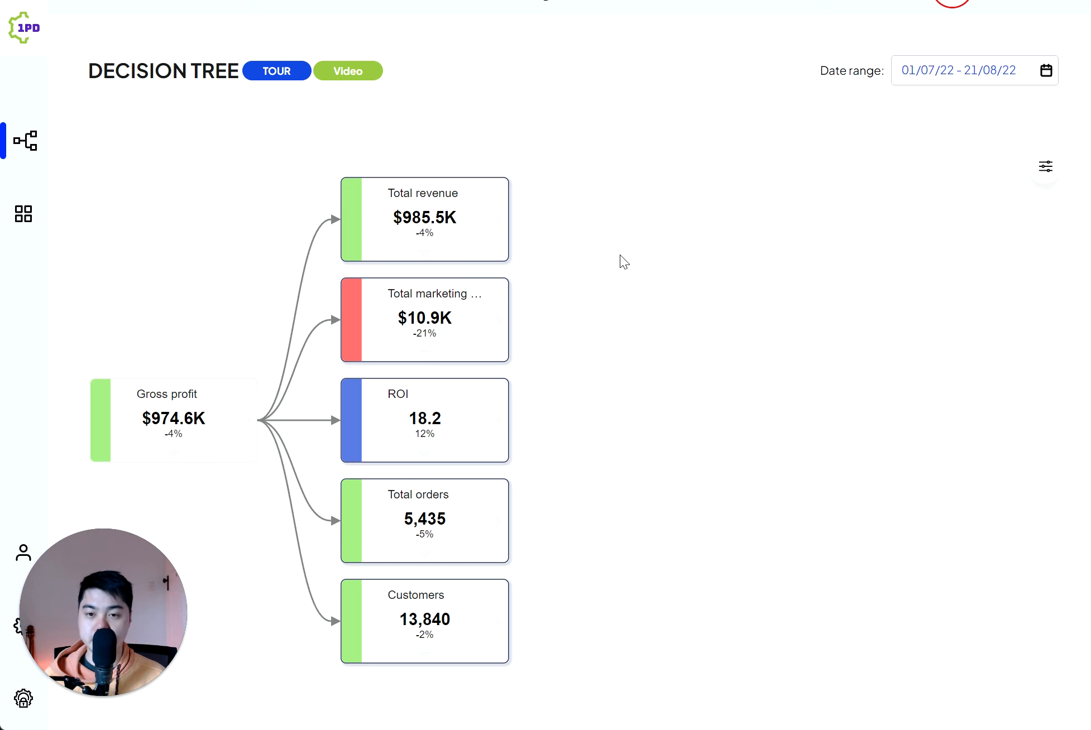
mouse_move(551, 315)
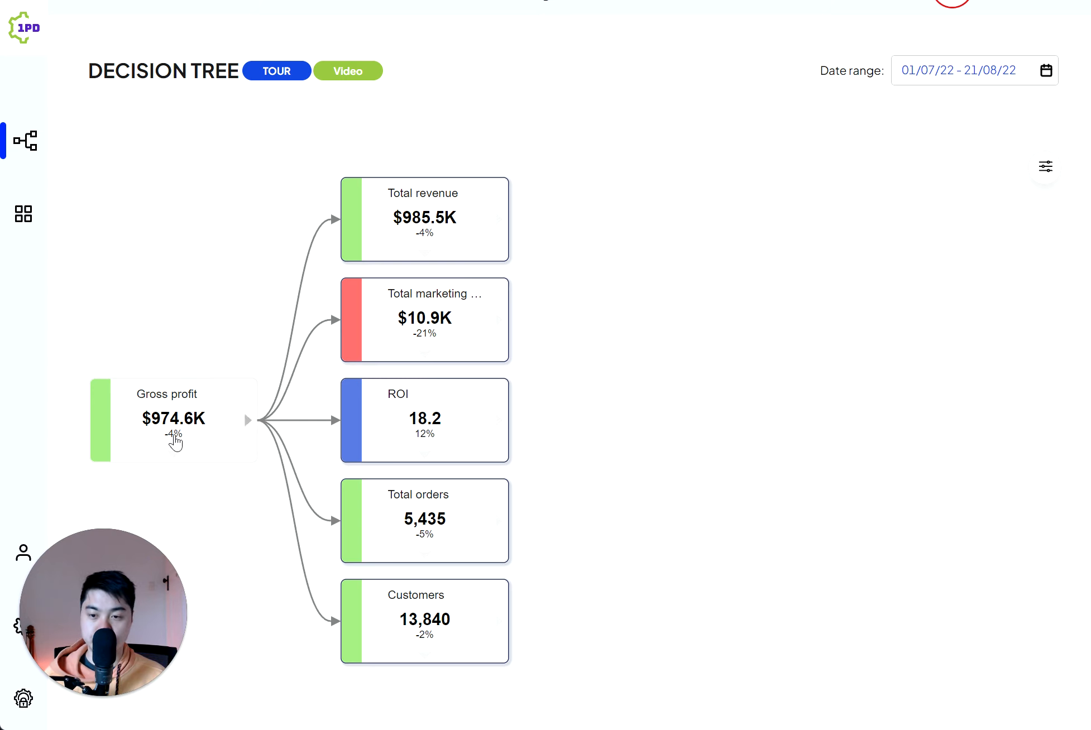
mouse_move(513, 327)
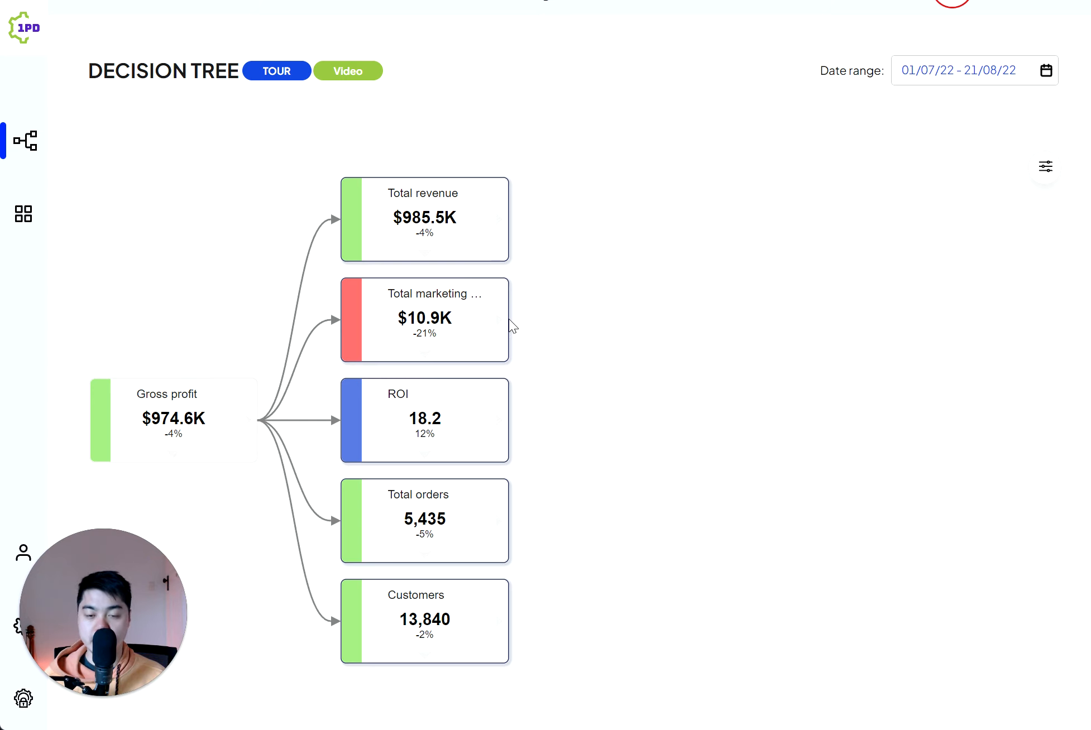
mouse_move(437, 436)
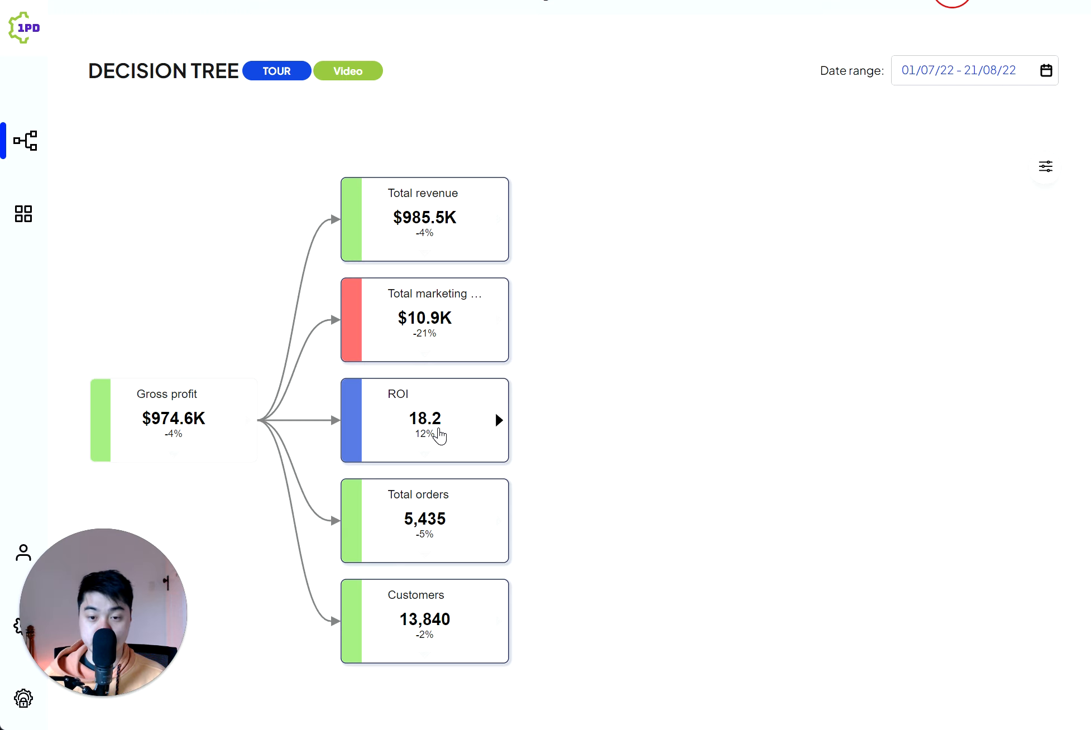
mouse_move(407, 402)
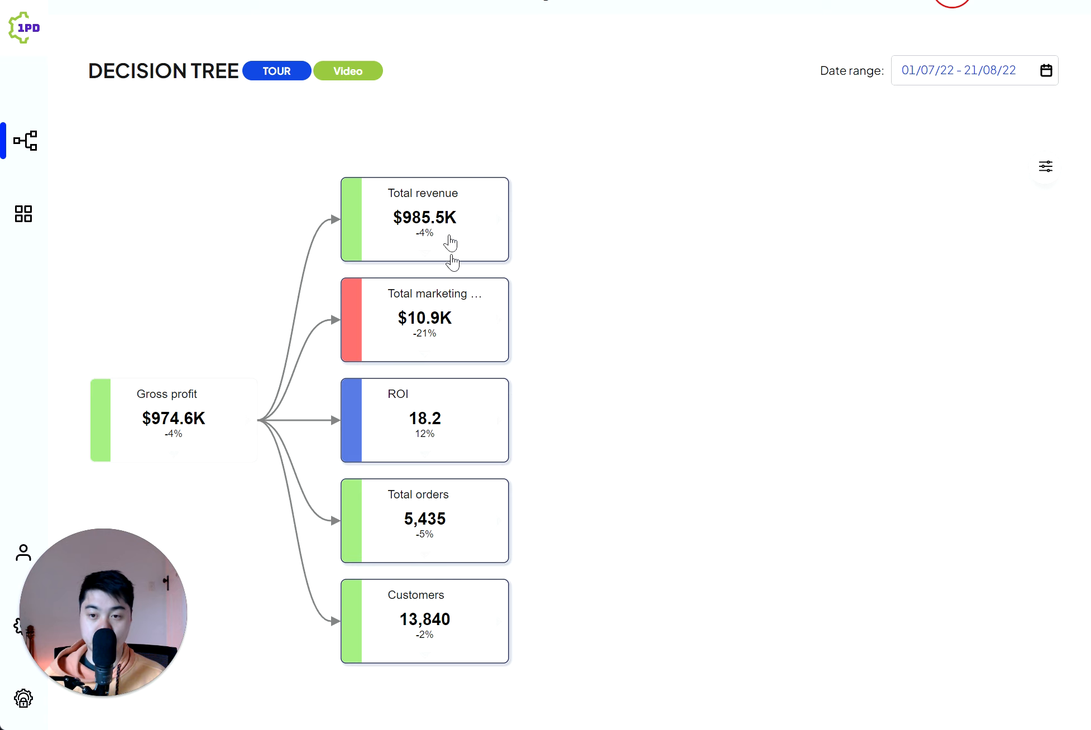
mouse_move(703, 314)
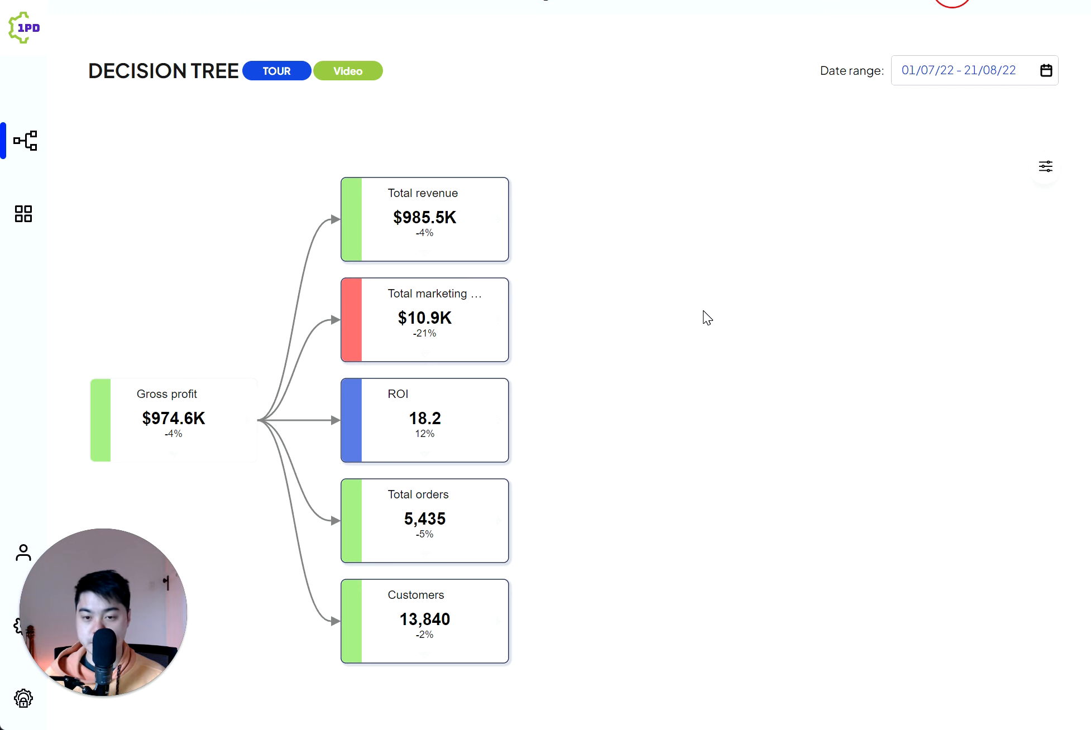
mouse_move(544, 273)
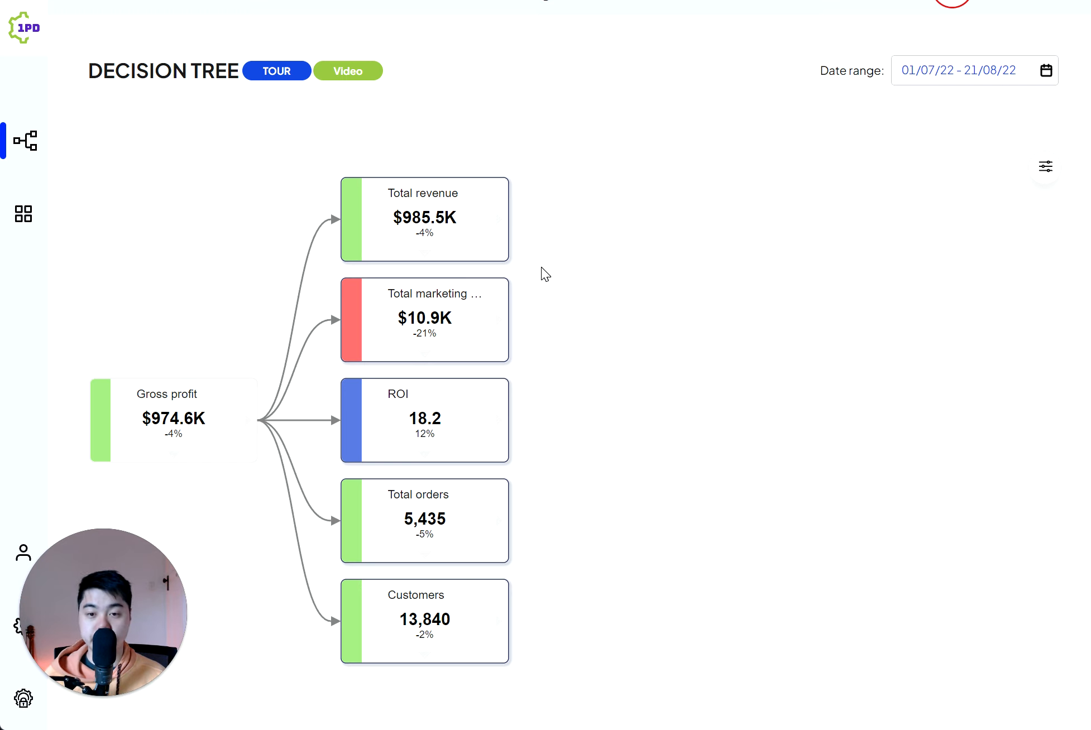
mouse_move(176, 404)
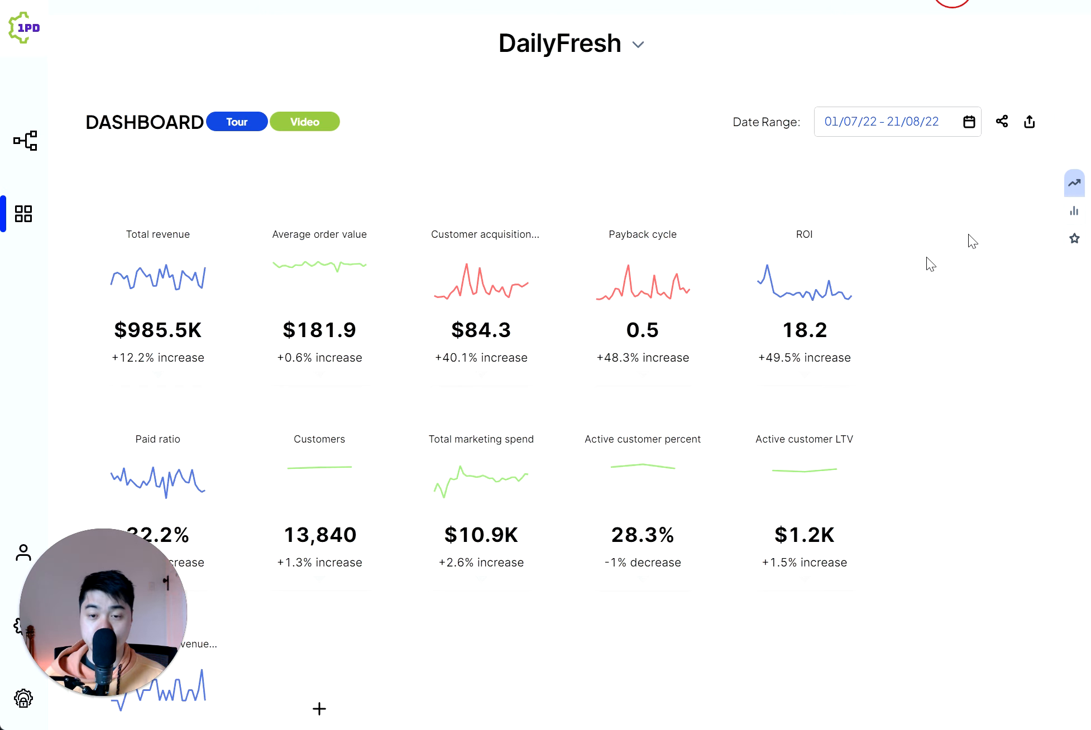
- Scroll the dashboard down to the Revenue Analysis sales growth charts
scroll("down", 3)
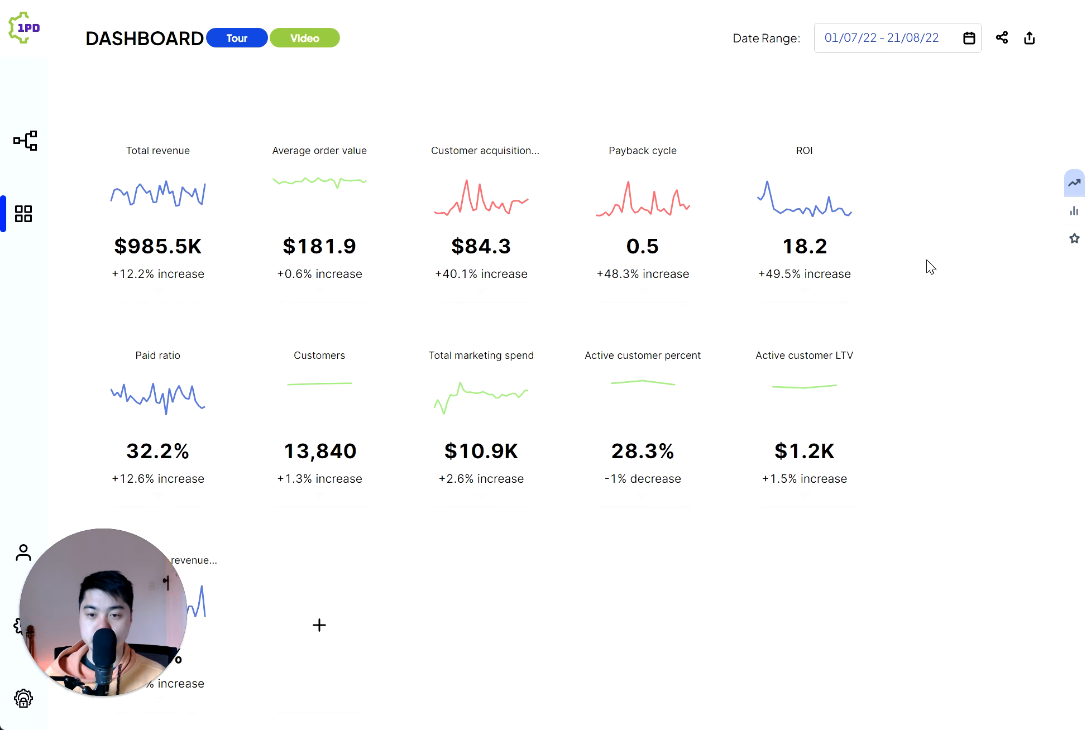
mouse_move(393, 404)
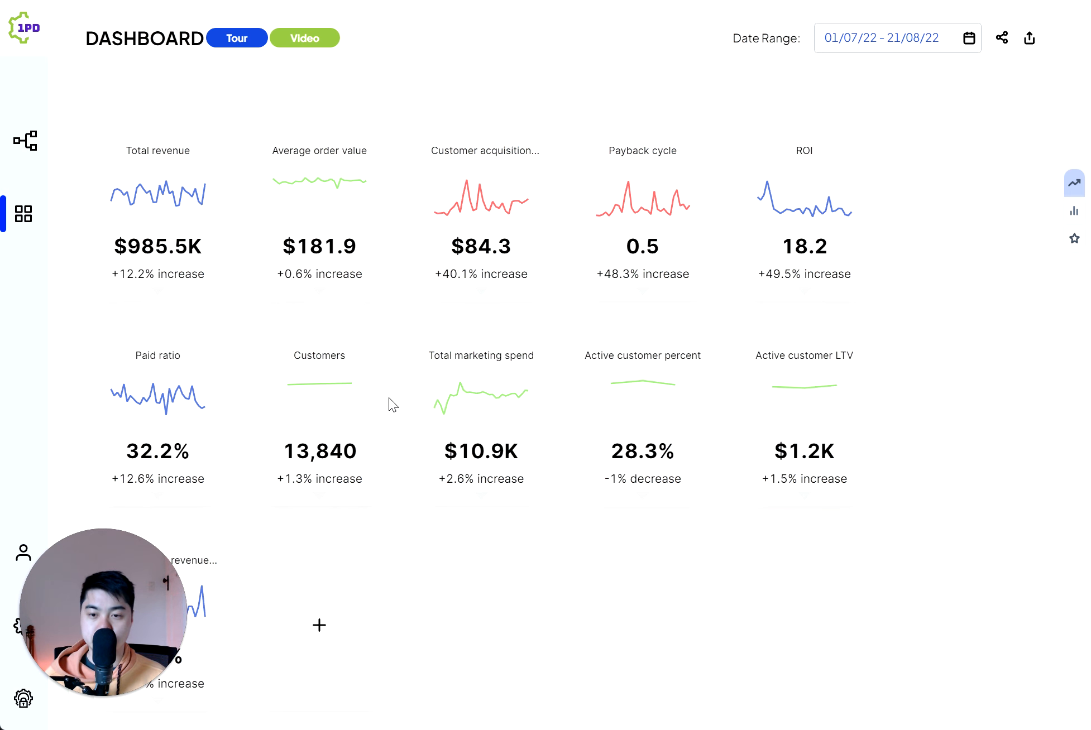
scroll("down", 3)
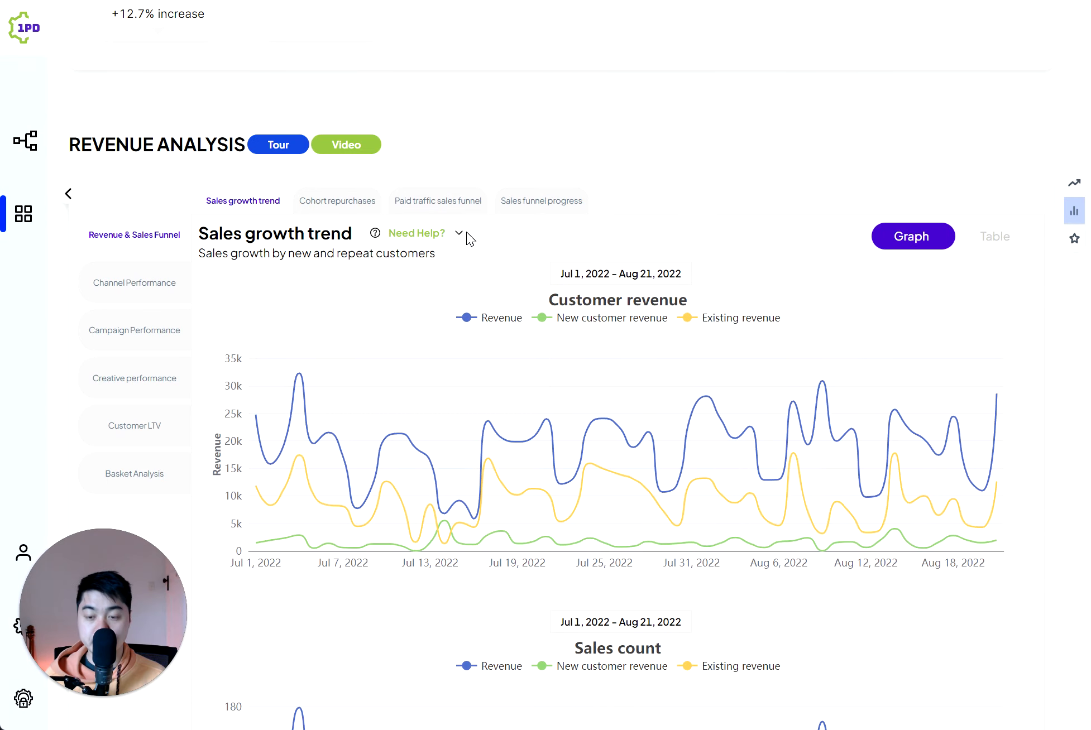
scroll("down", 3)
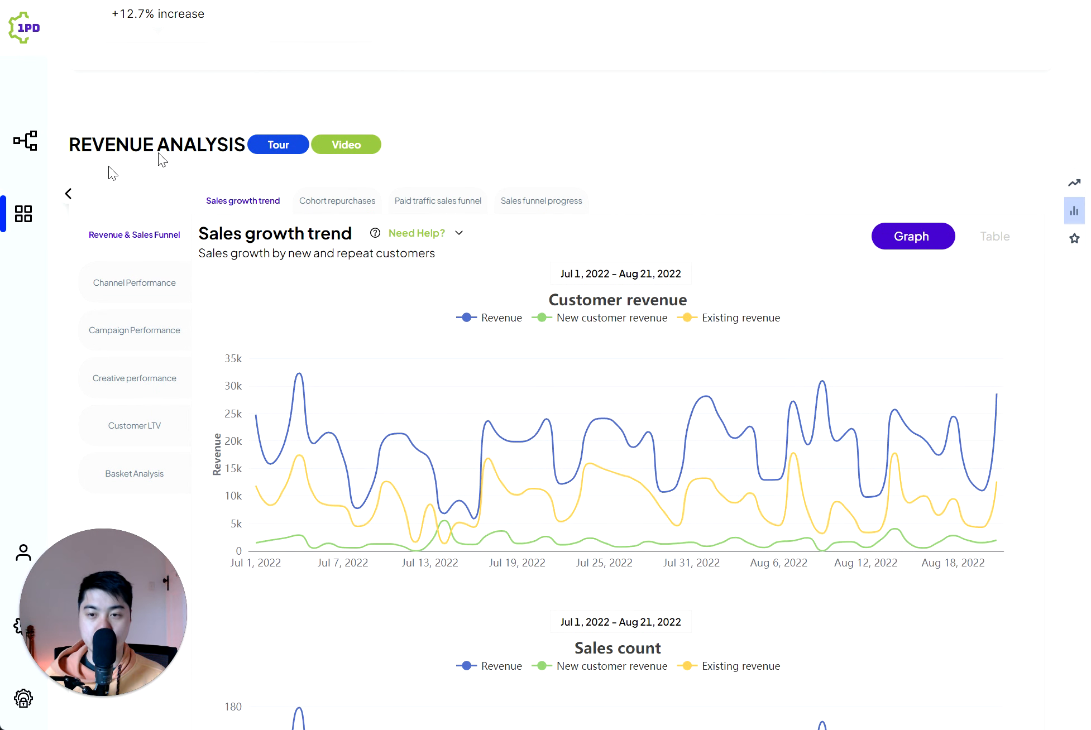
mouse_move(442, 253)
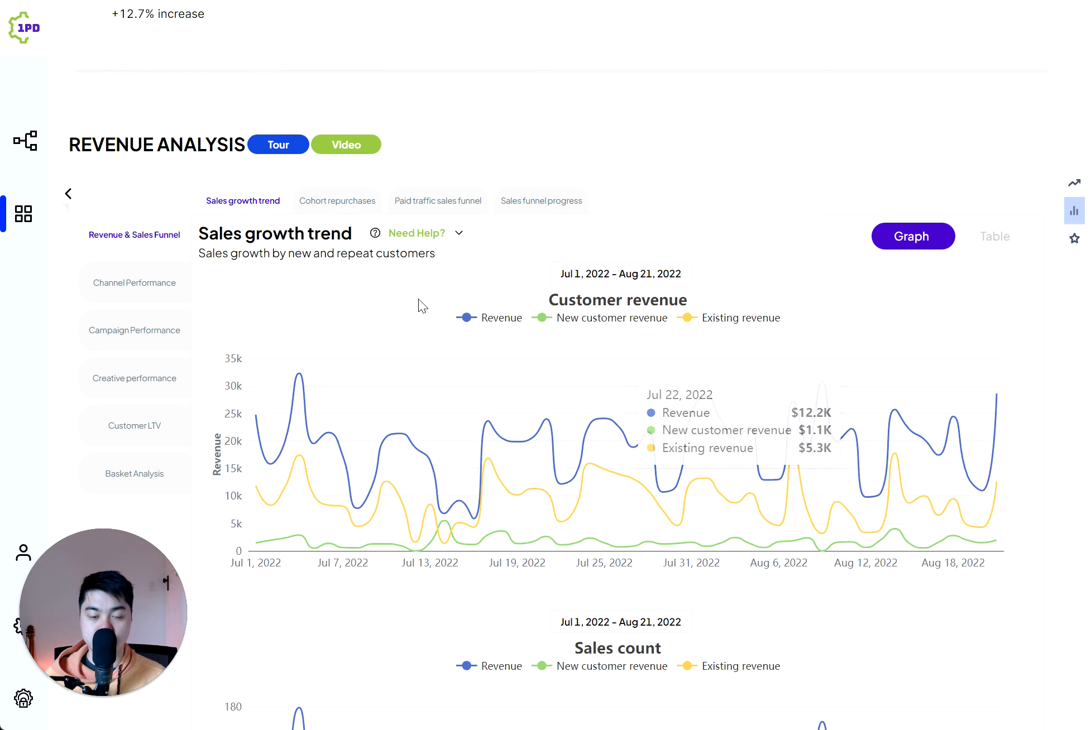
mouse_move(724, 157)
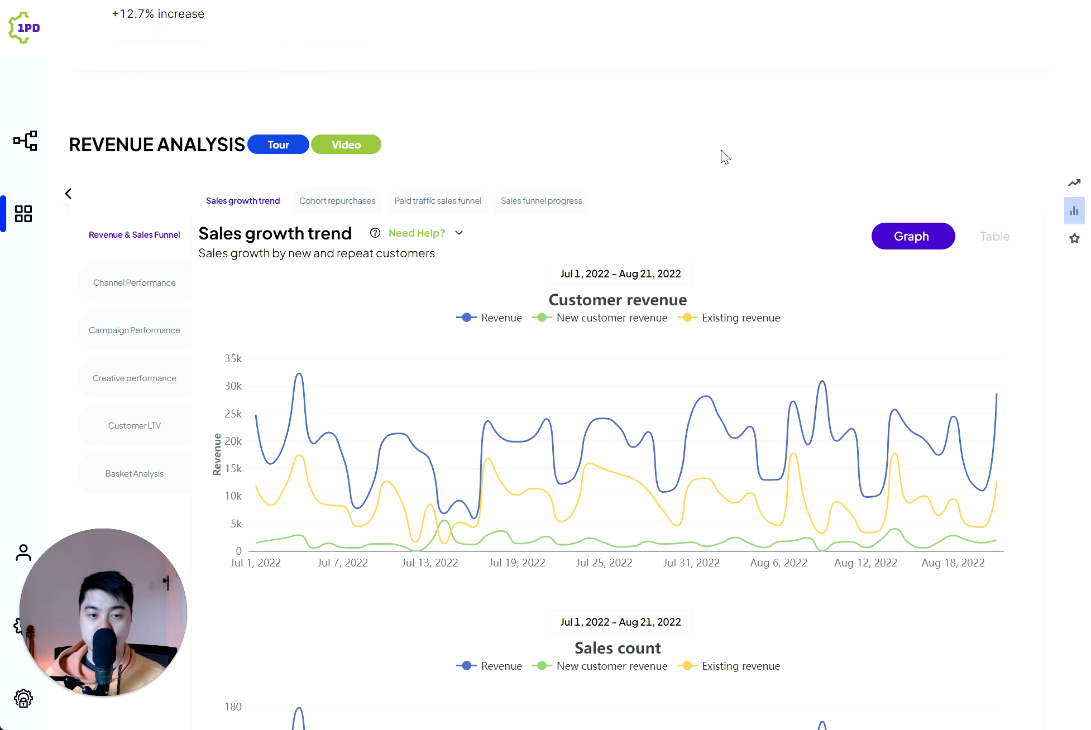
mouse_move(270, 158)
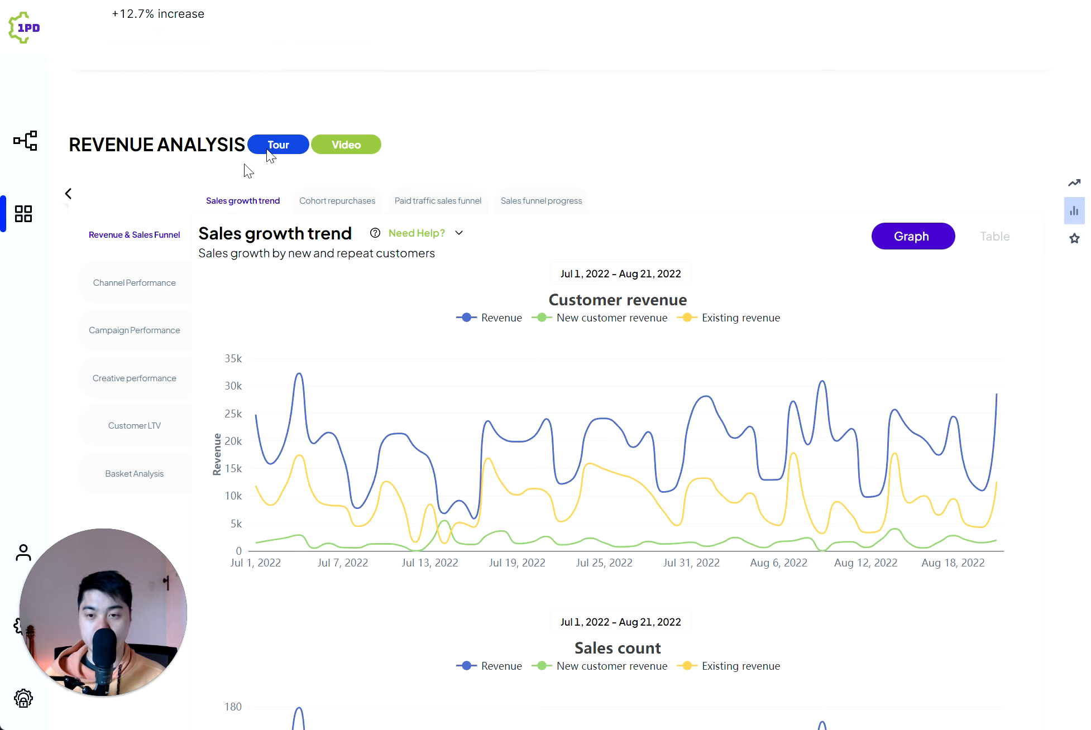
mouse_move(660, 165)
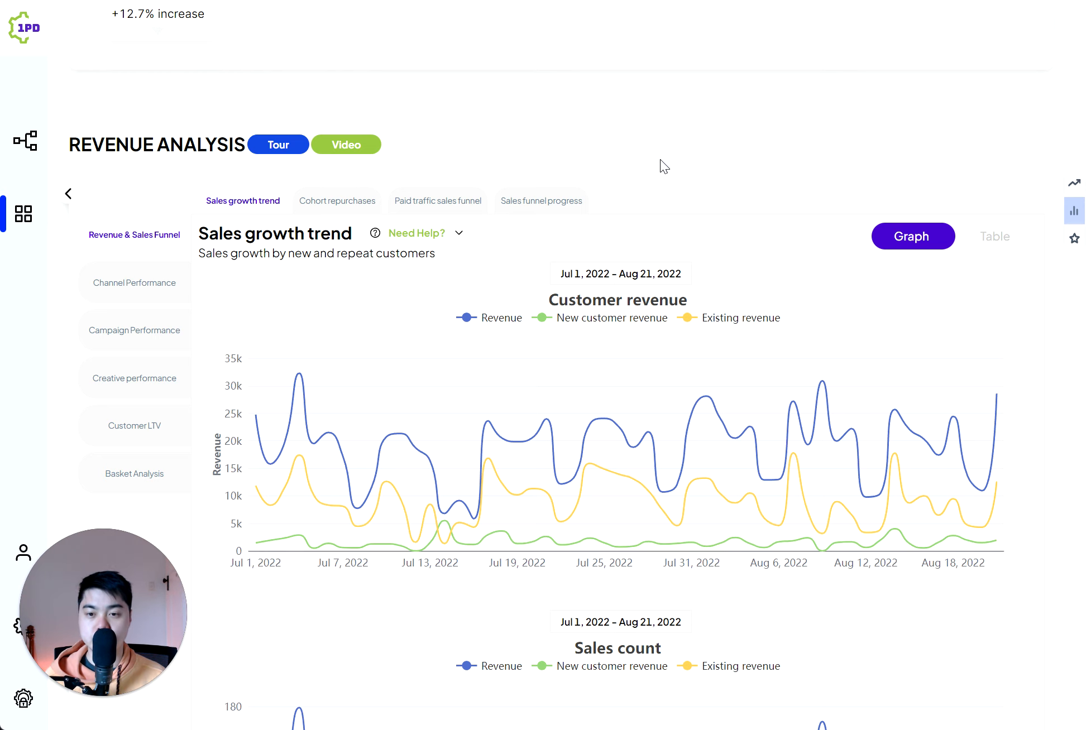
scroll("down", 3)
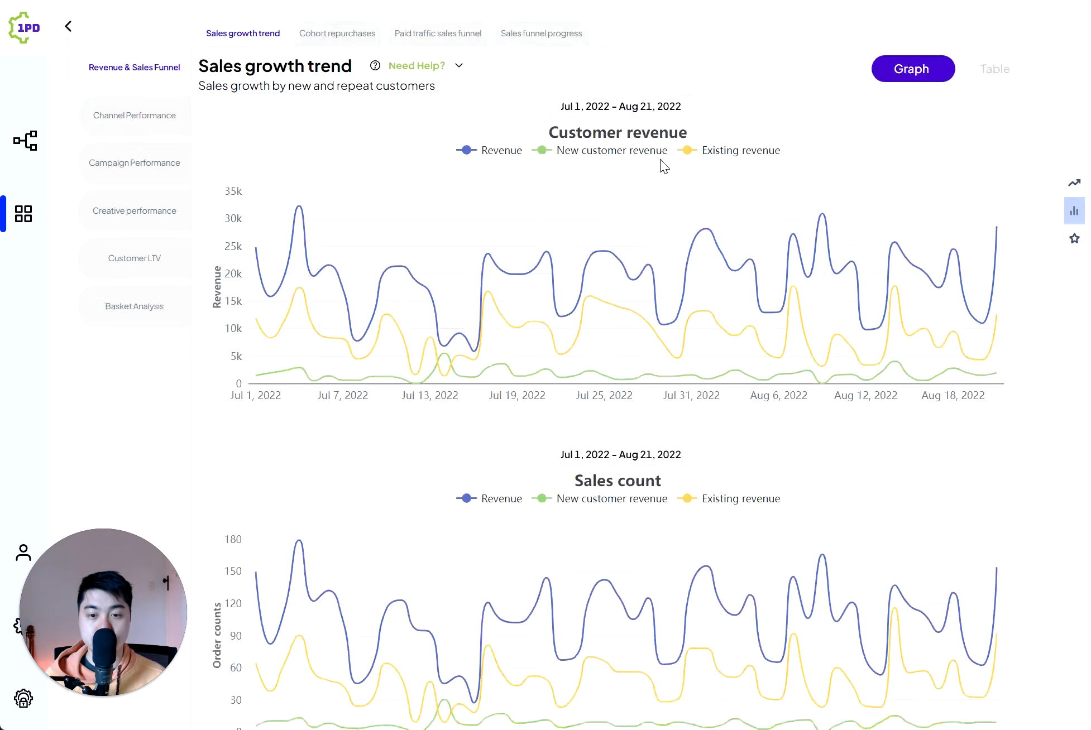